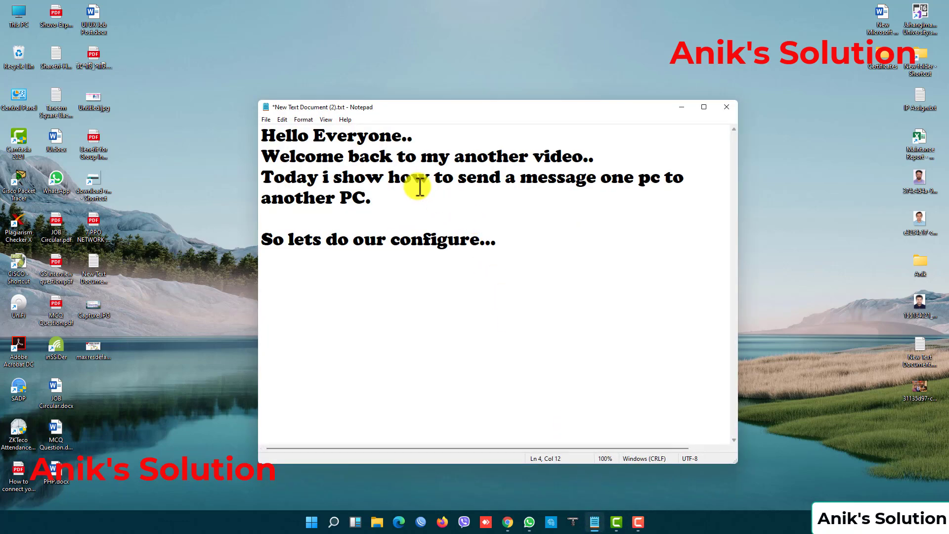
mouse_move(293, 205)
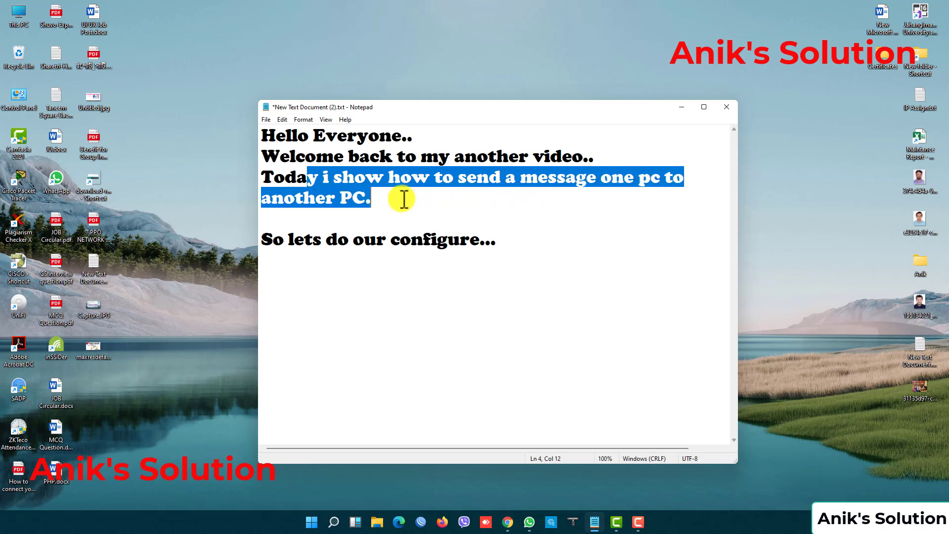
Reach the Network and Sharing Center from the Wi-Fi network status page
click(401, 197)
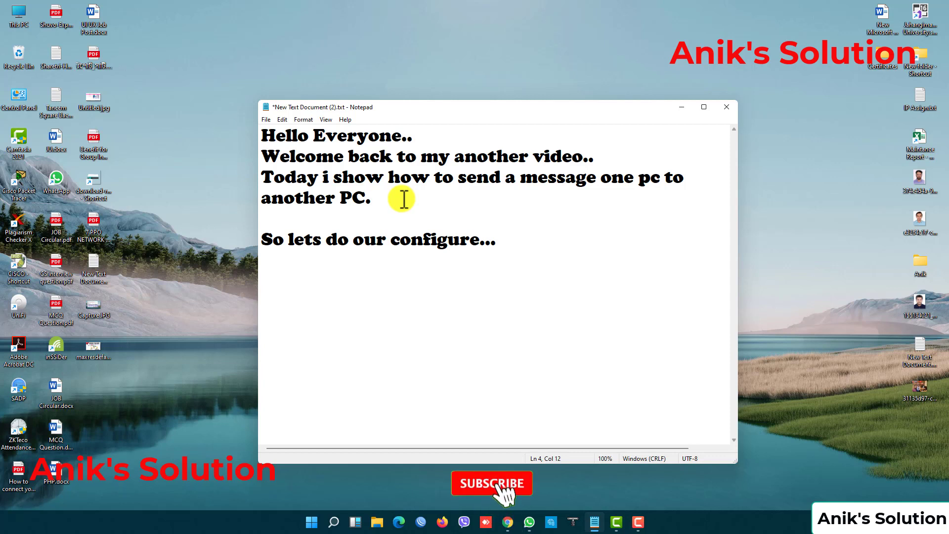
click(492, 482)
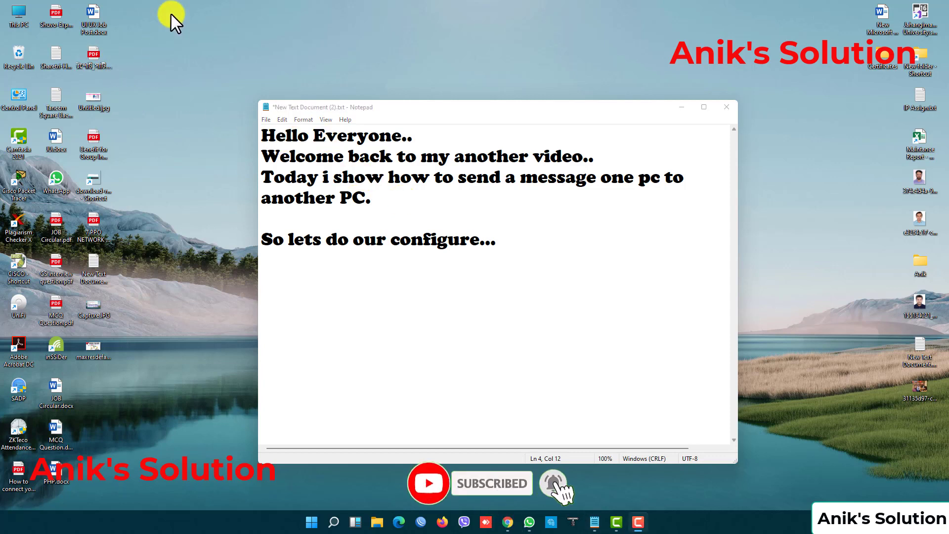
mouse_move(384, 119)
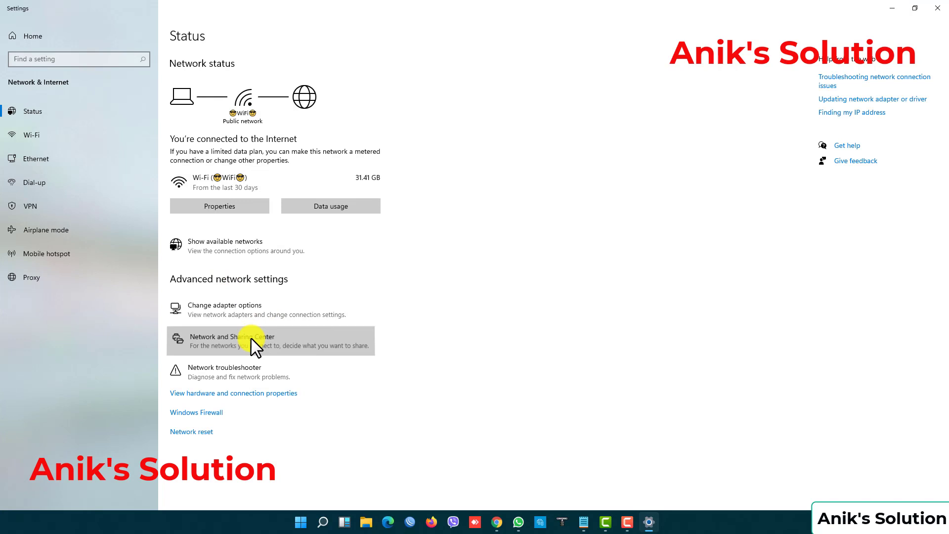
click(247, 336)
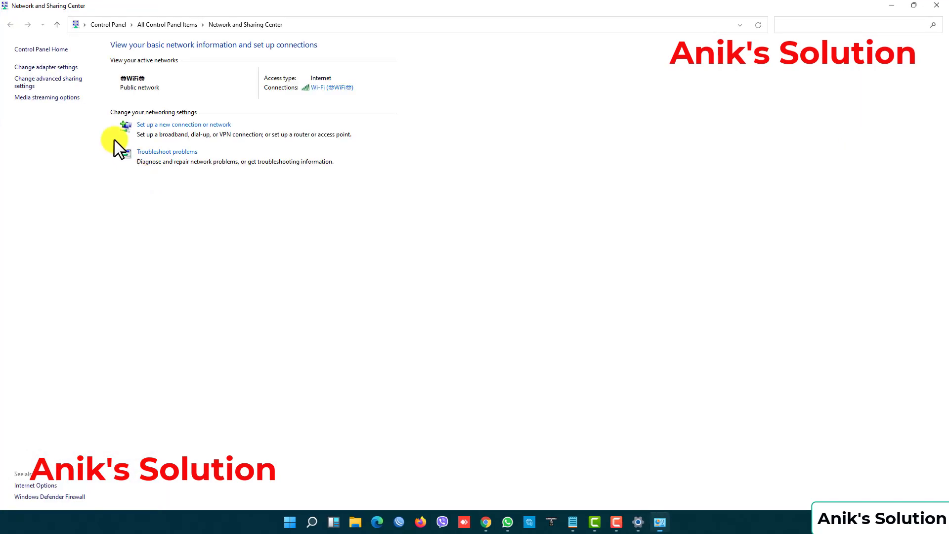
mouse_move(40, 84)
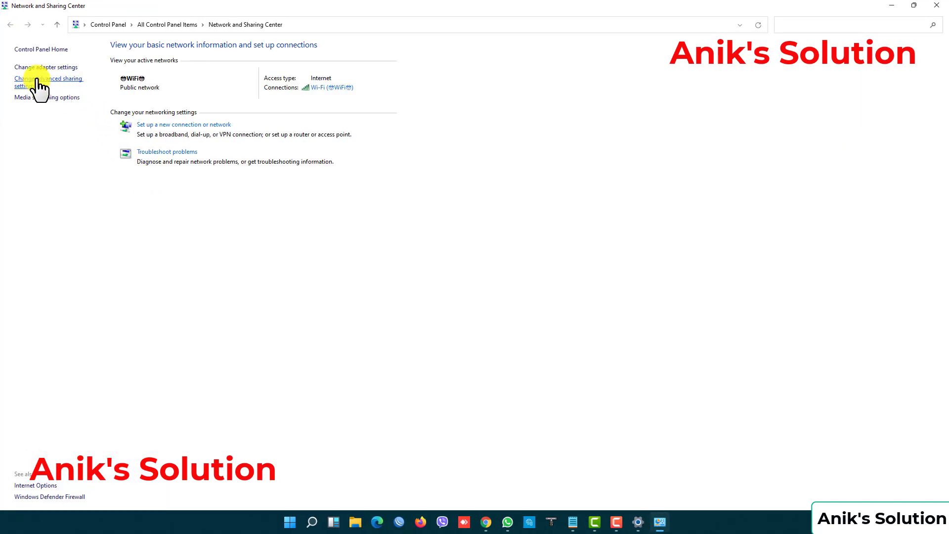
Enable discovery and file and printer sharing, disable password protected sharing, and save the advanced sharing settings
click(45, 81)
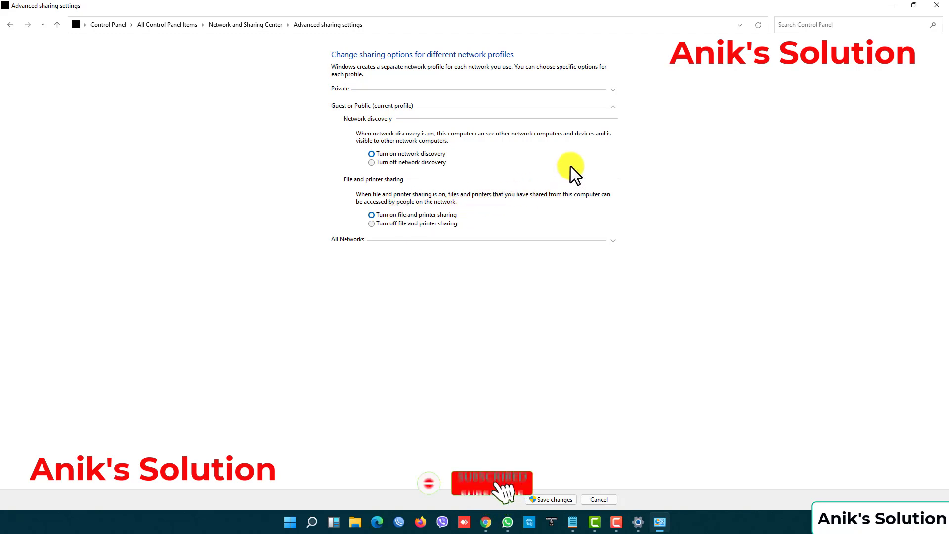
click(613, 107)
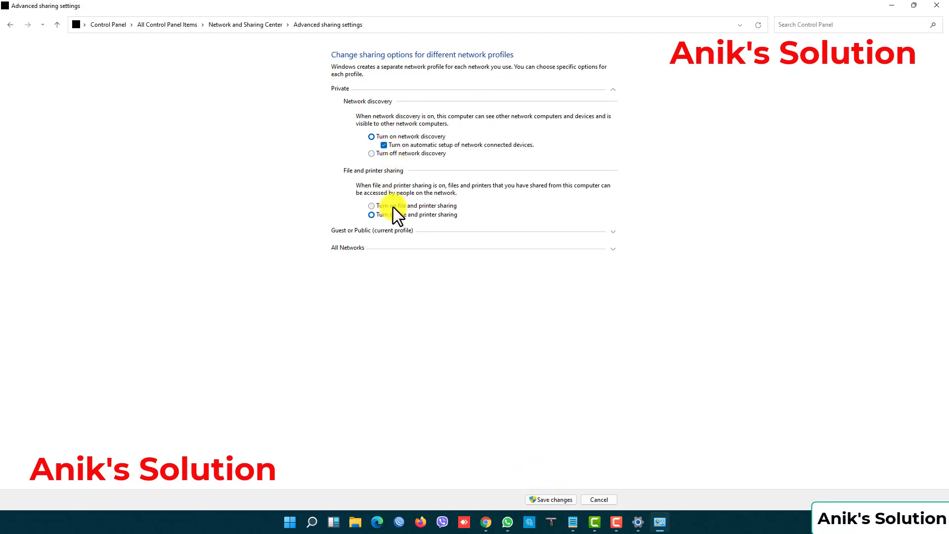
click(613, 90)
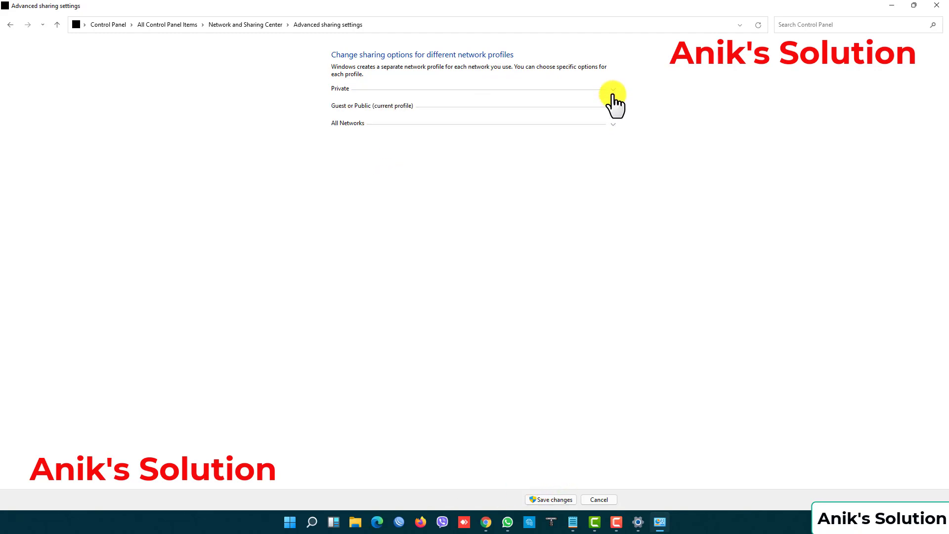
click(613, 124)
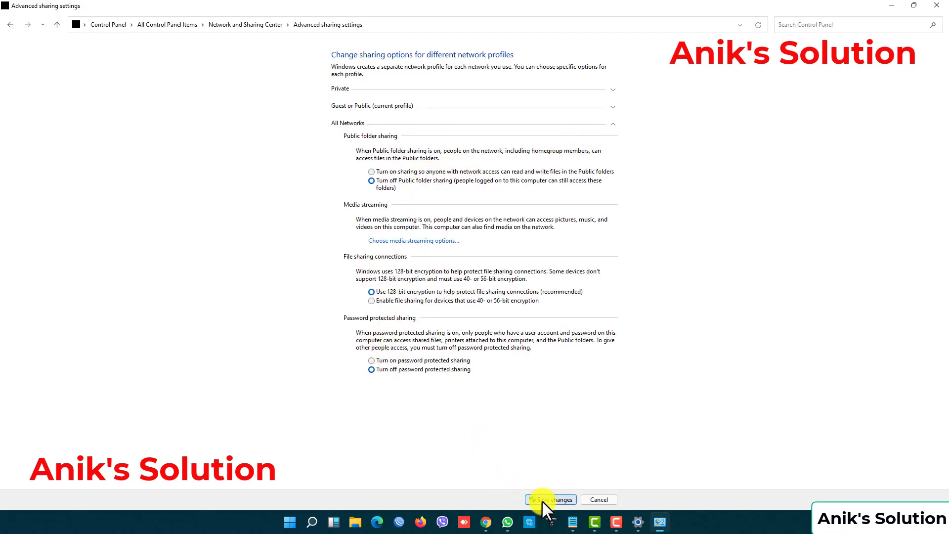
click(550, 499)
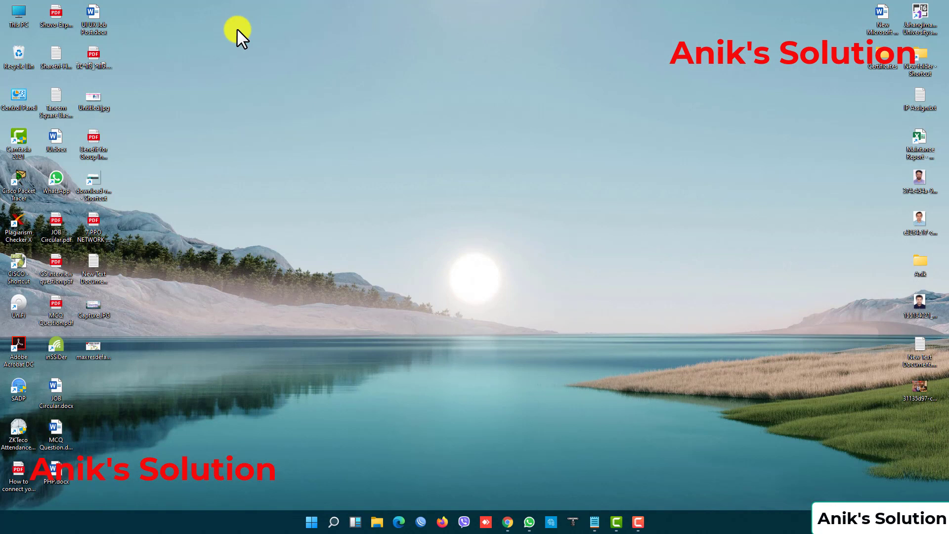
mouse_move(522, 74)
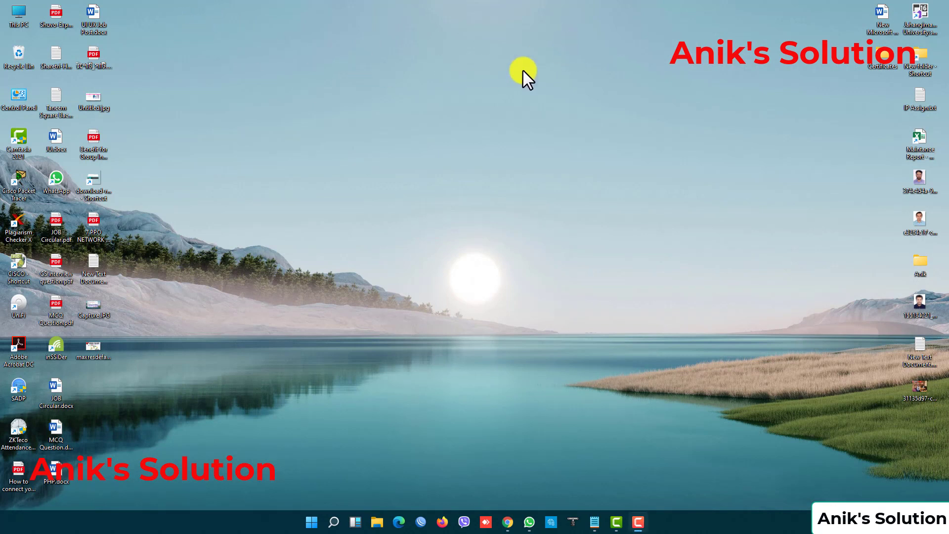
mouse_move(209, 315)
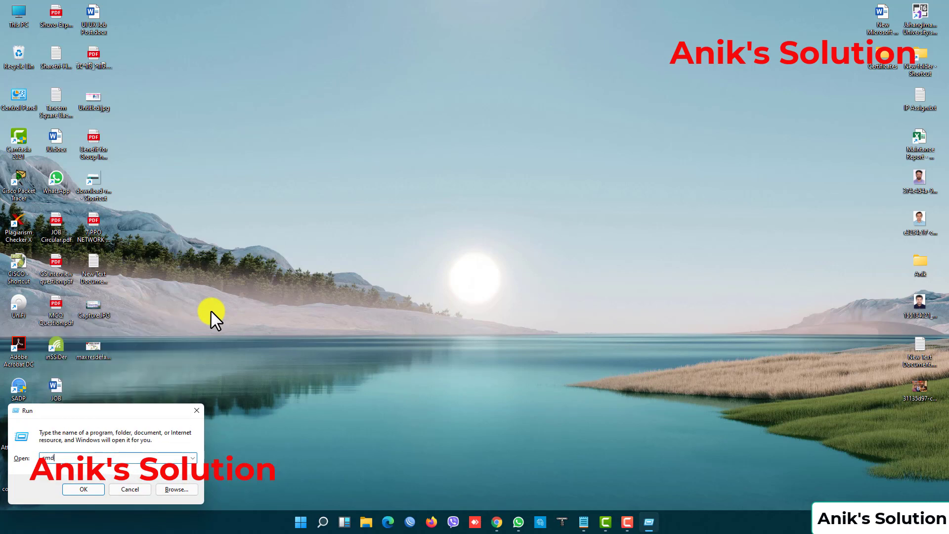
Launch cmd and start typing 'msg * /server:', then bring the Run box back up
click(83, 489)
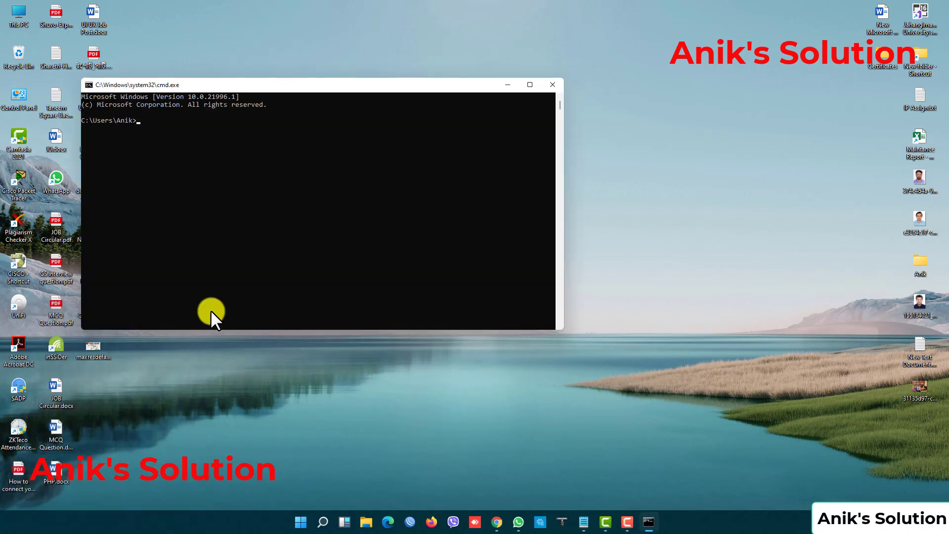
text(msg)
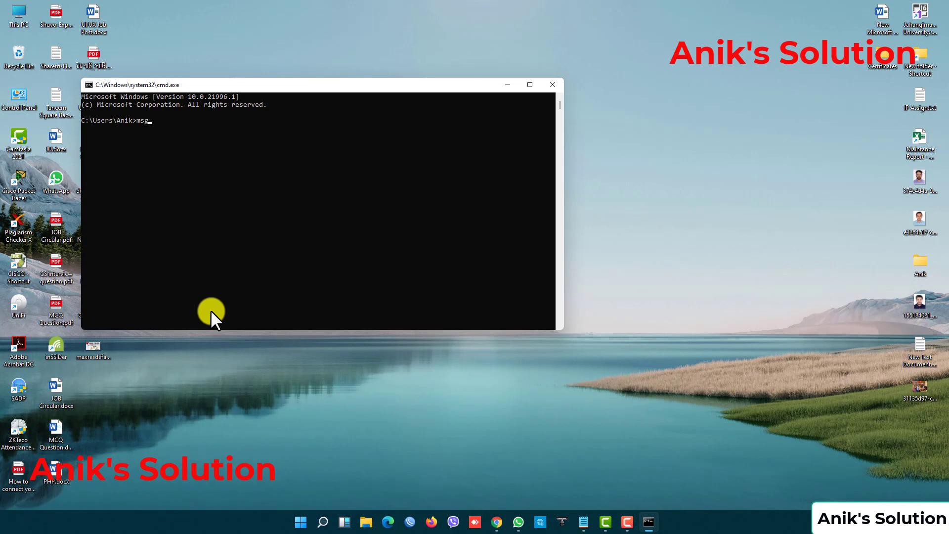
text(*)
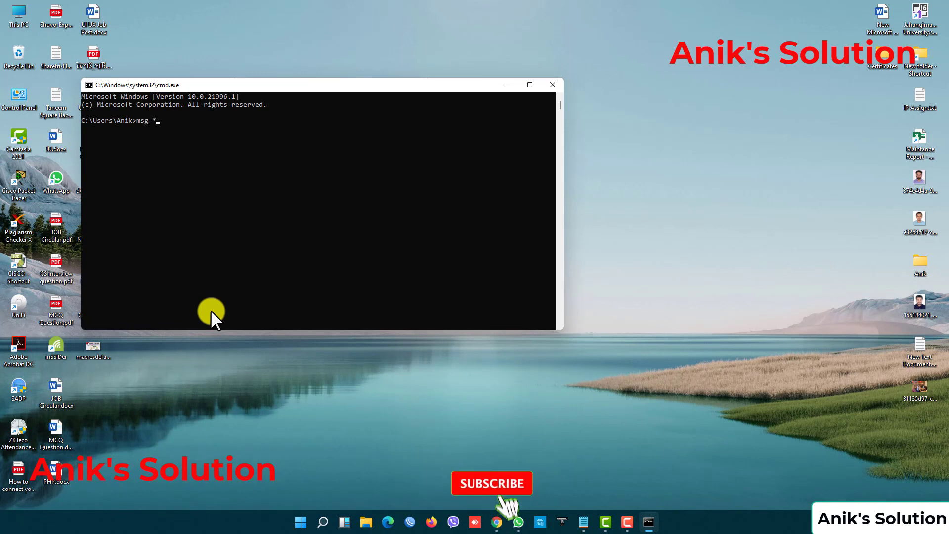
click(493, 482)
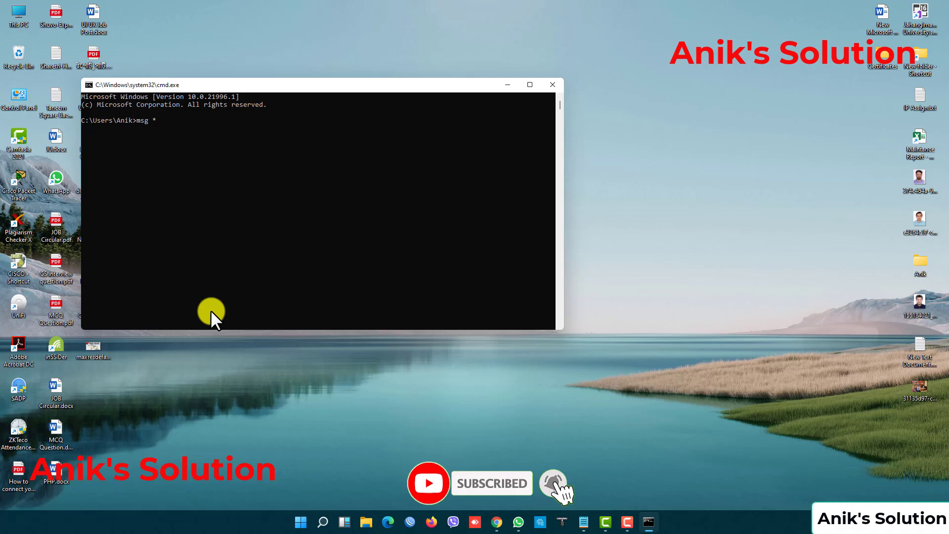
text(/)
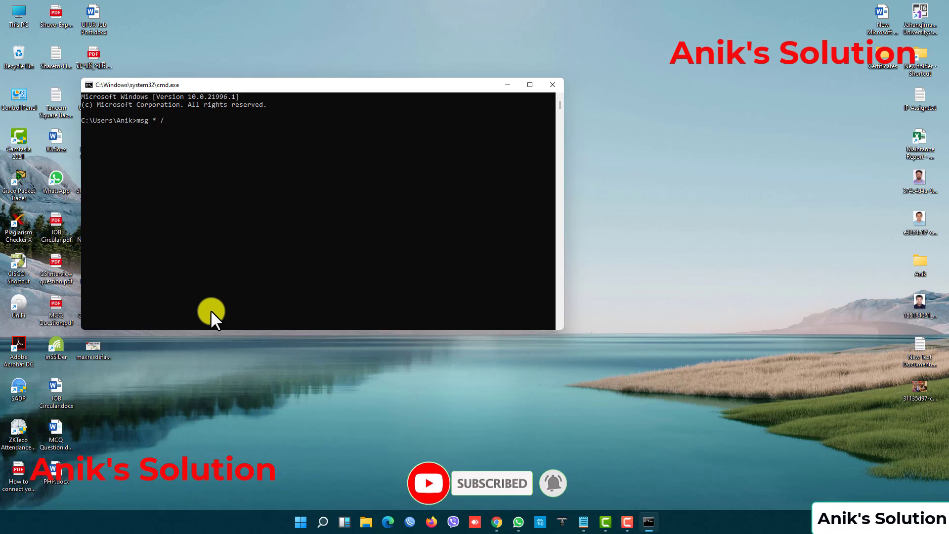
text(server:)
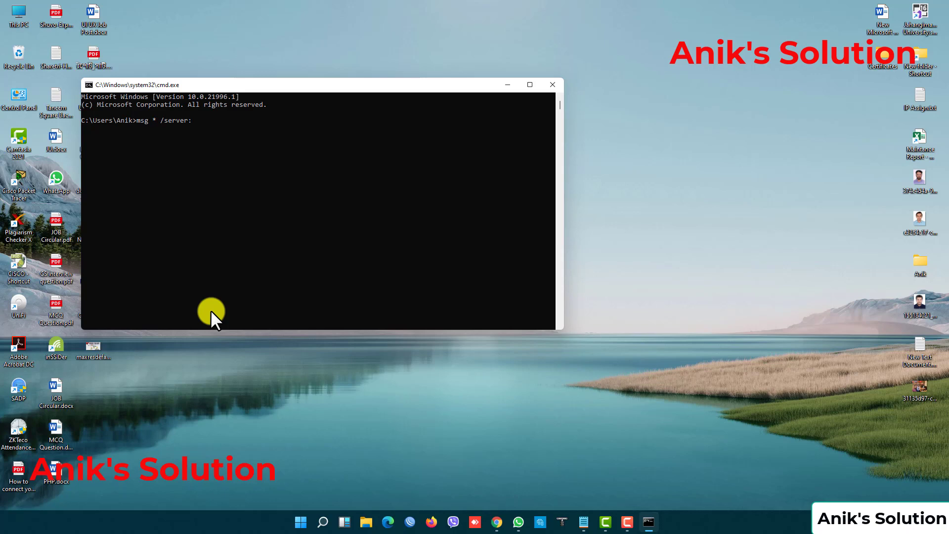
key(Win+r)
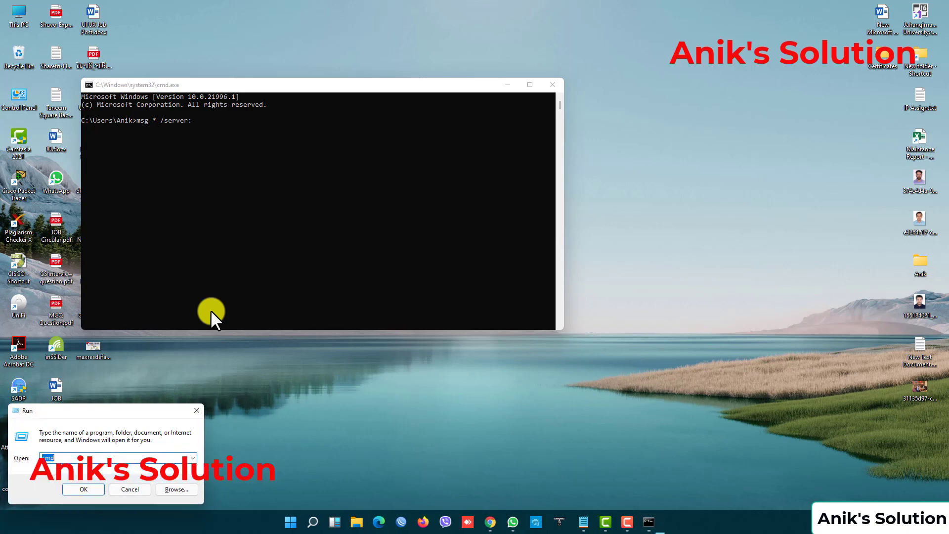
Start a second Command Prompt and begin an ipconfig command there
click(83, 488)
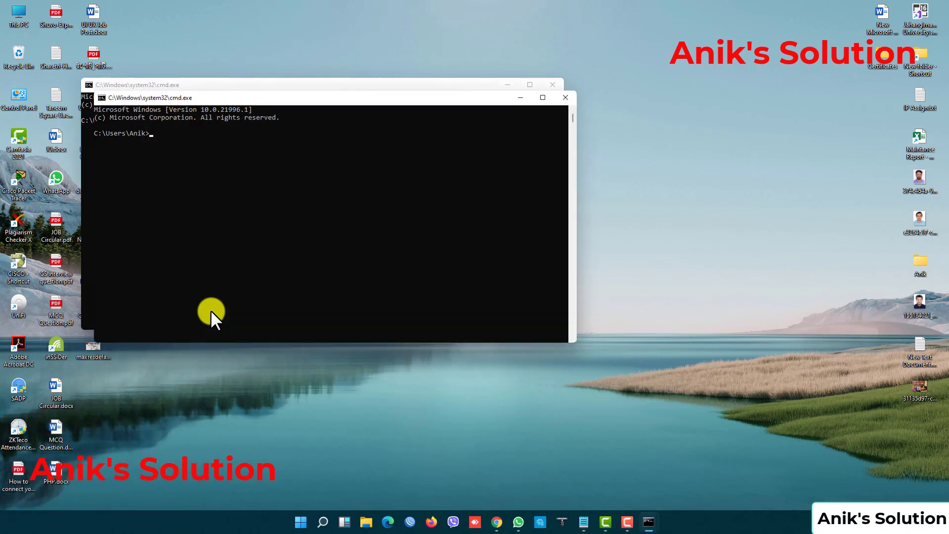
text(ipconfi)
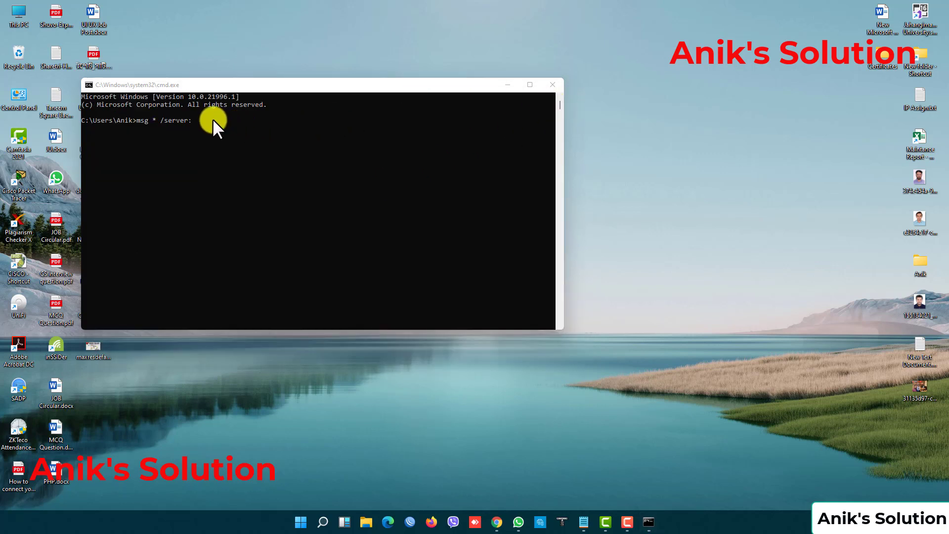
Send 'How Are You' to 192.168.68.108 with msg * /server:192.168.68.108 "How Are You"
text(192.168.68.108)
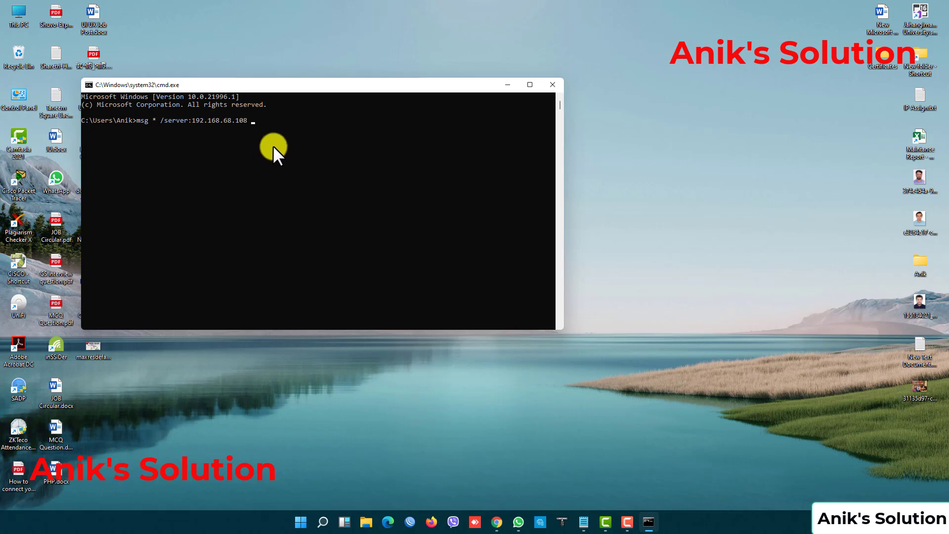
text("How)
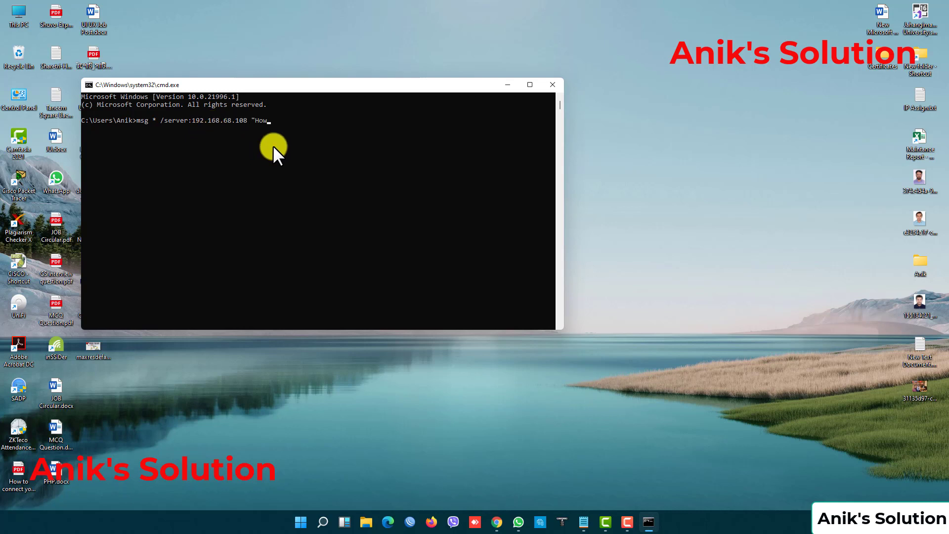
text(Are Y)
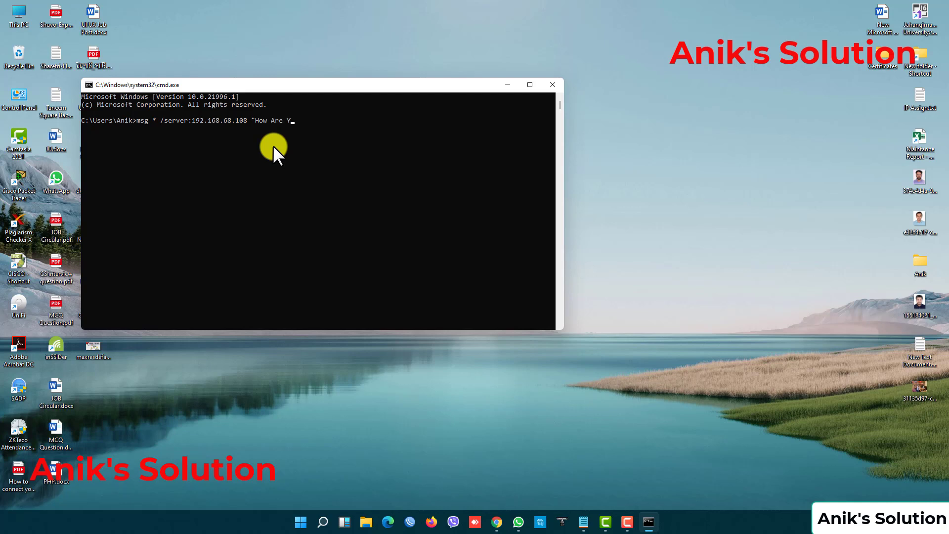
text(ou)
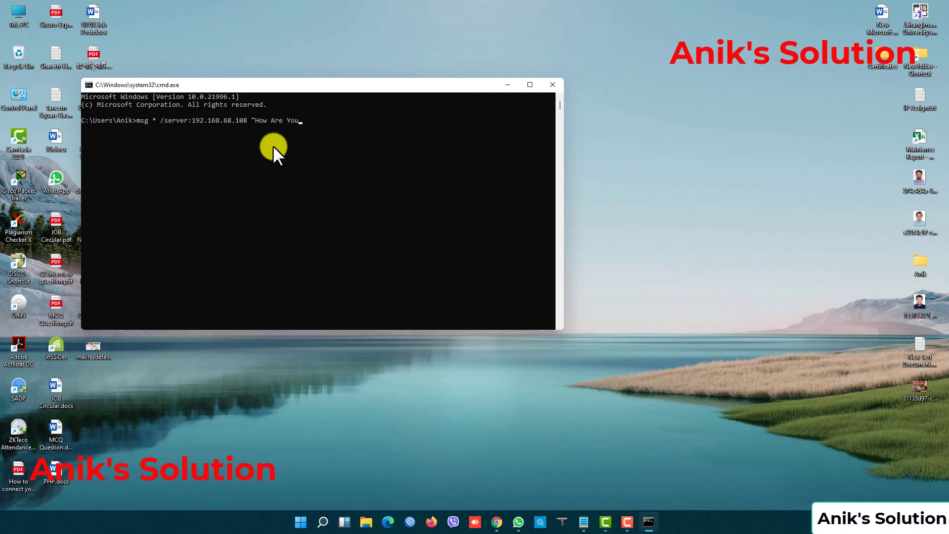
key(Enter)
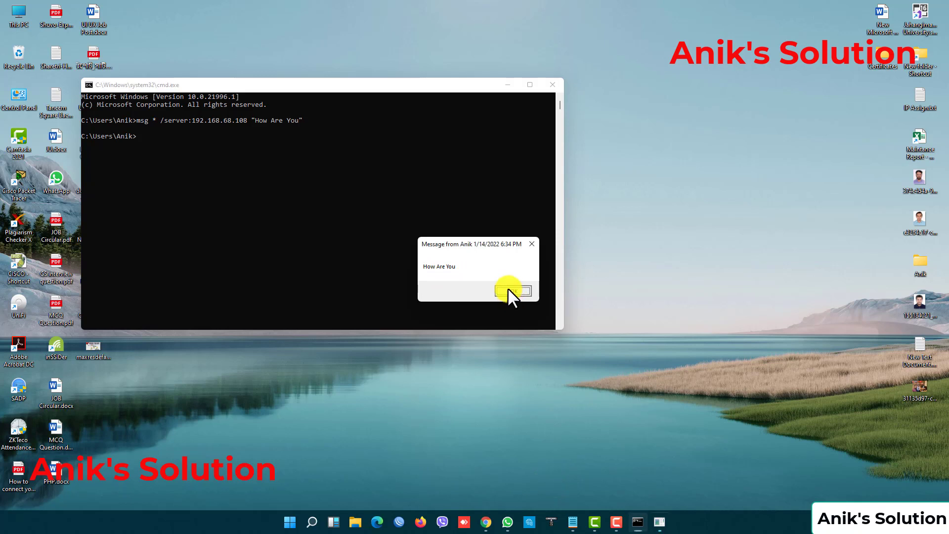
Dismiss the 'How Are You' message popup with OK
click(507, 290)
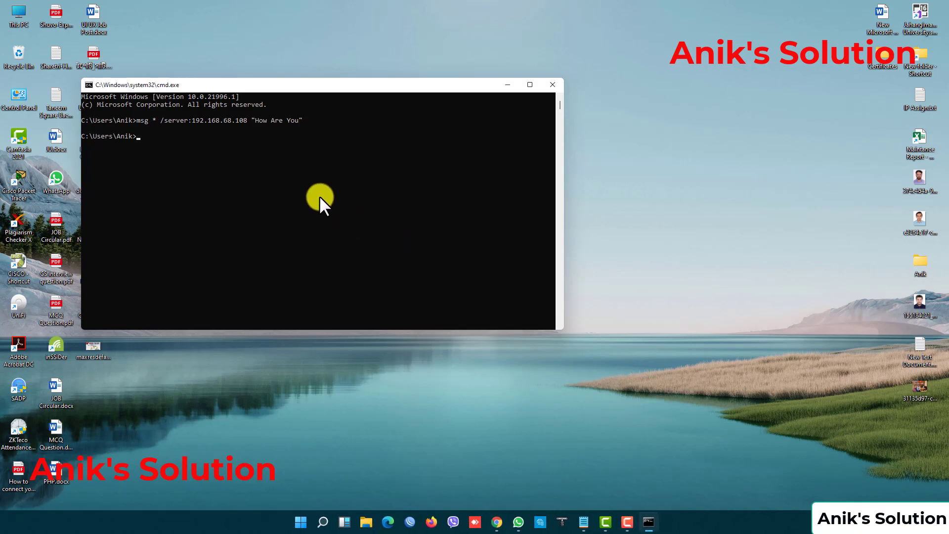
mouse_move(399, 240)
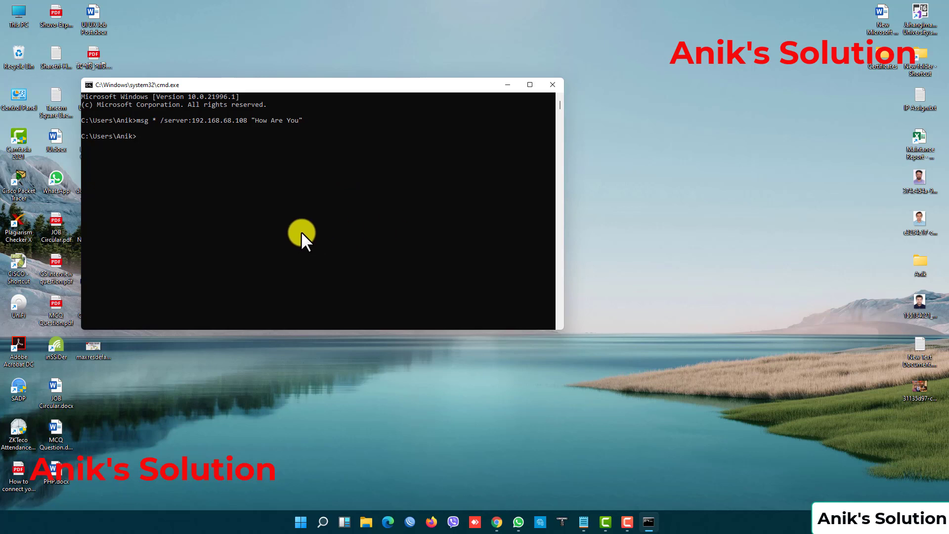
mouse_move(762, 52)
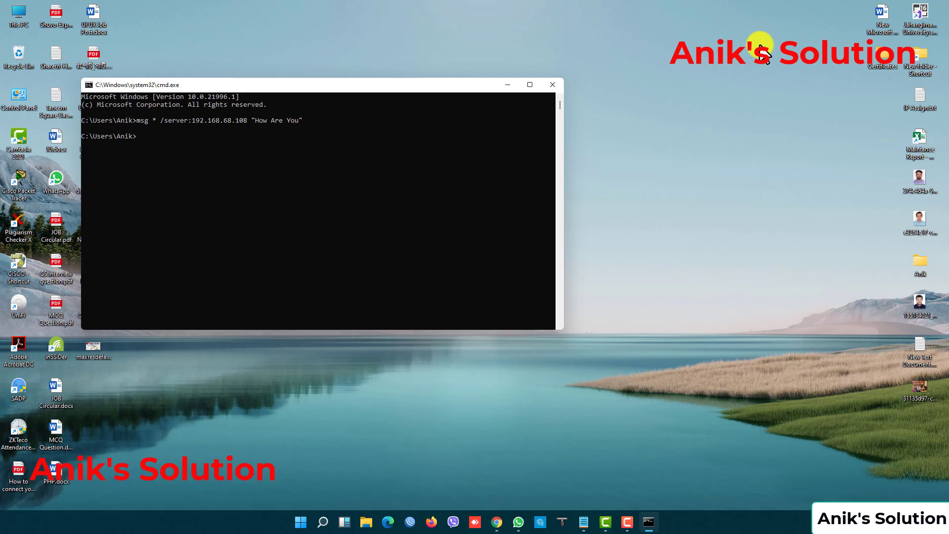
mouse_move(564, 144)
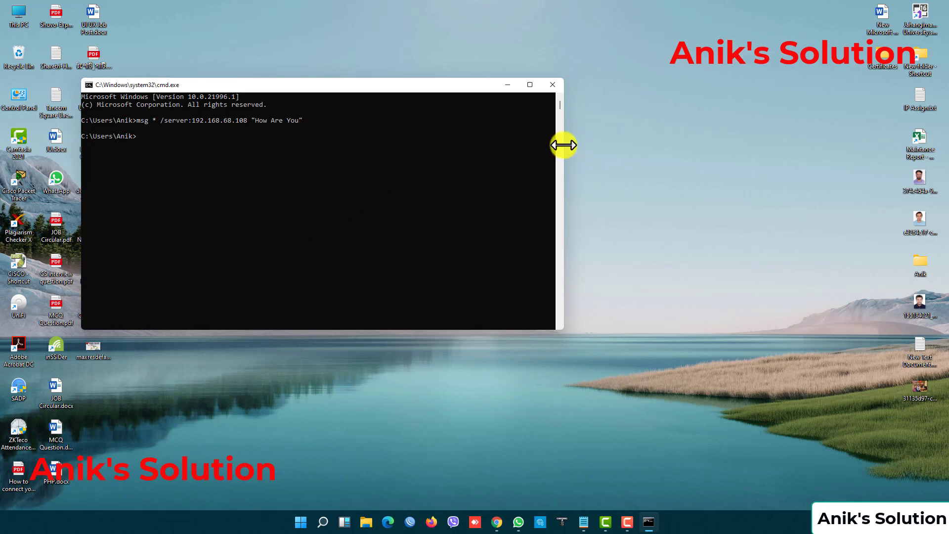
mouse_move(625, 95)
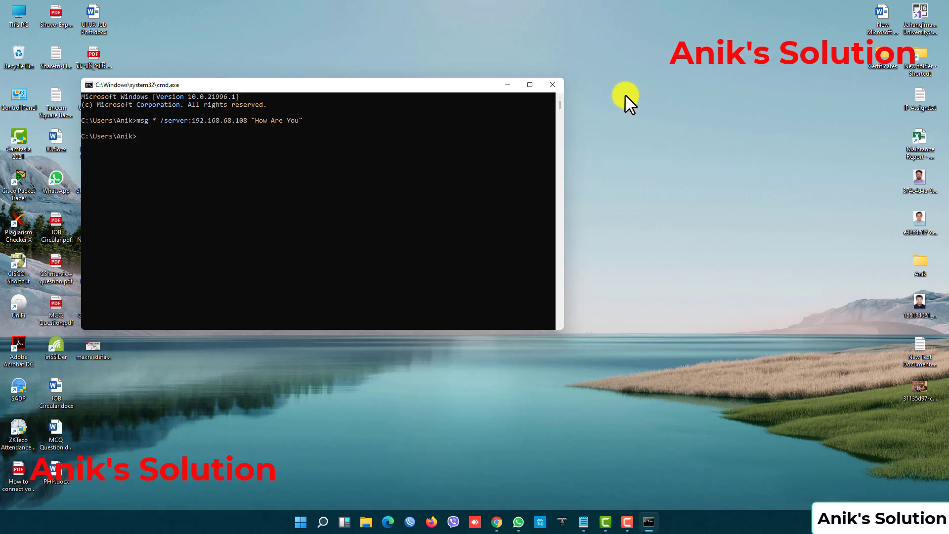
mouse_move(747, 51)
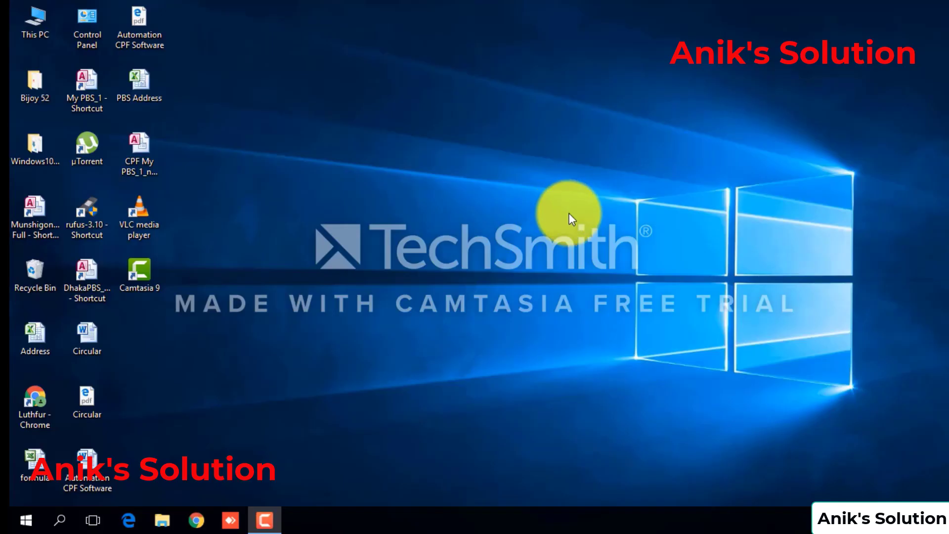
mouse_move(819, 437)
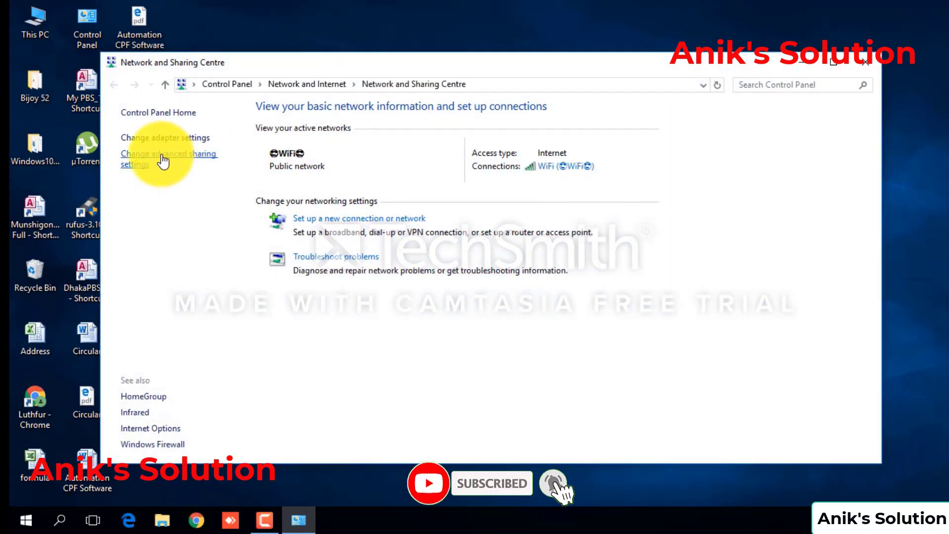
On the second PC, enable network discovery and file and printer sharing for both profiles and save
click(166, 158)
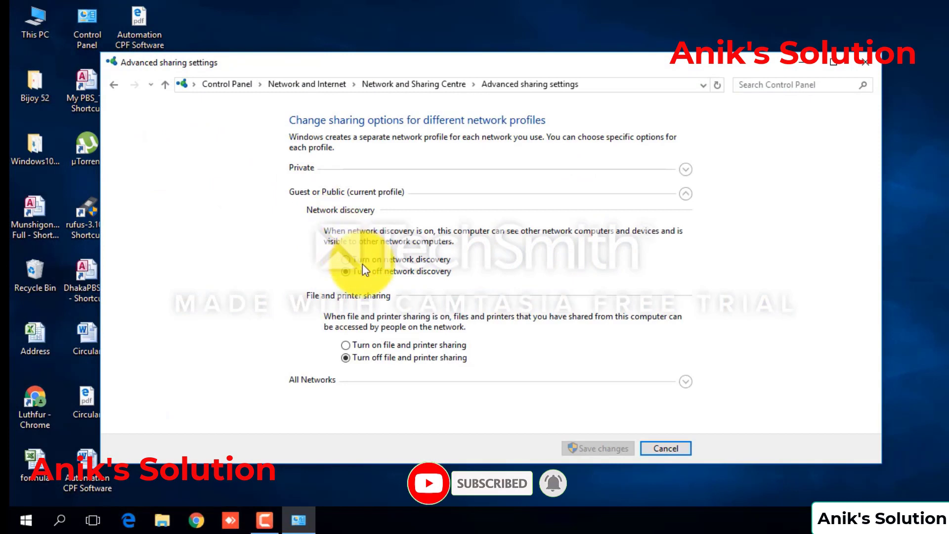
click(346, 259)
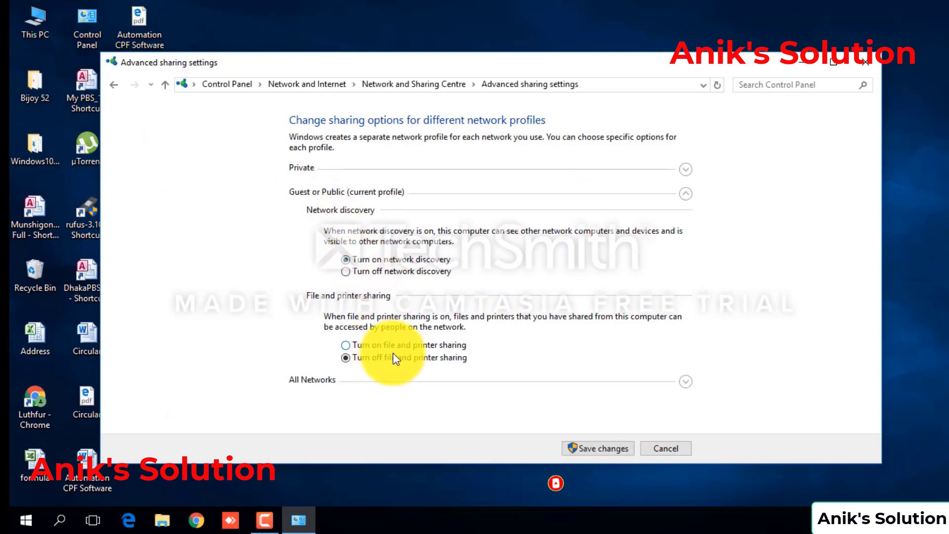
click(346, 345)
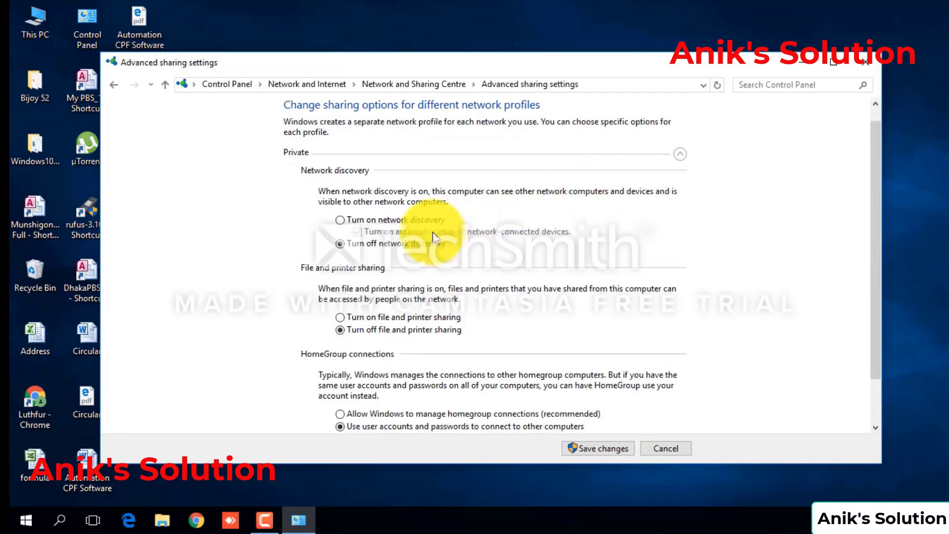
click(339, 220)
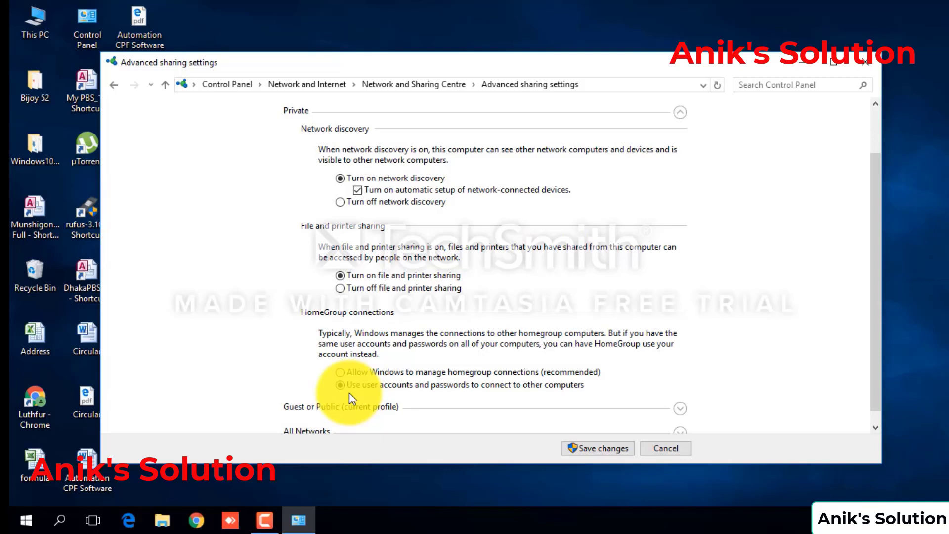
click(340, 372)
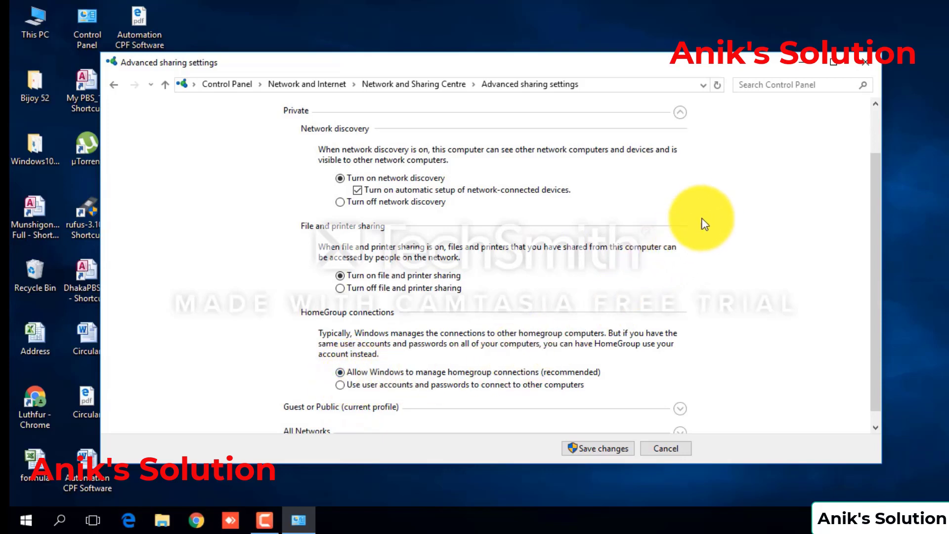
mouse_move(691, 119)
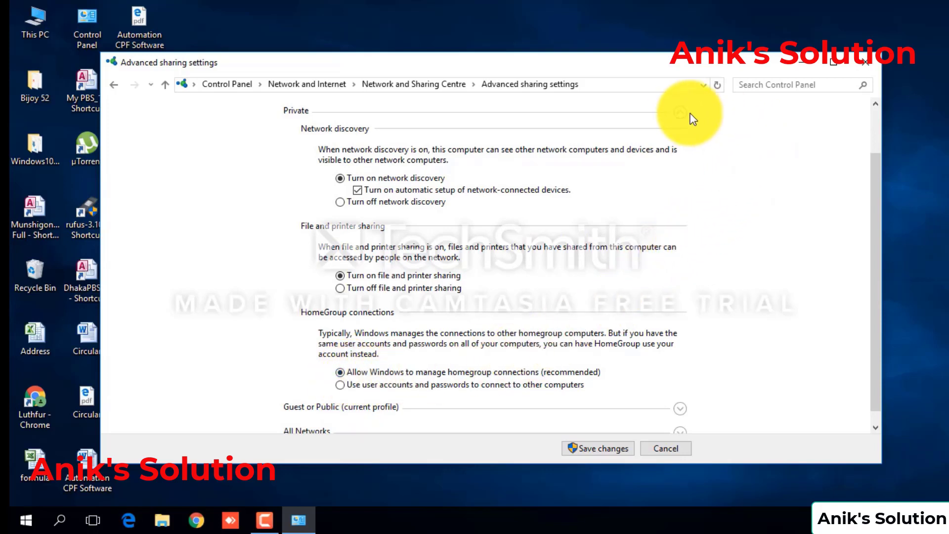
click(684, 114)
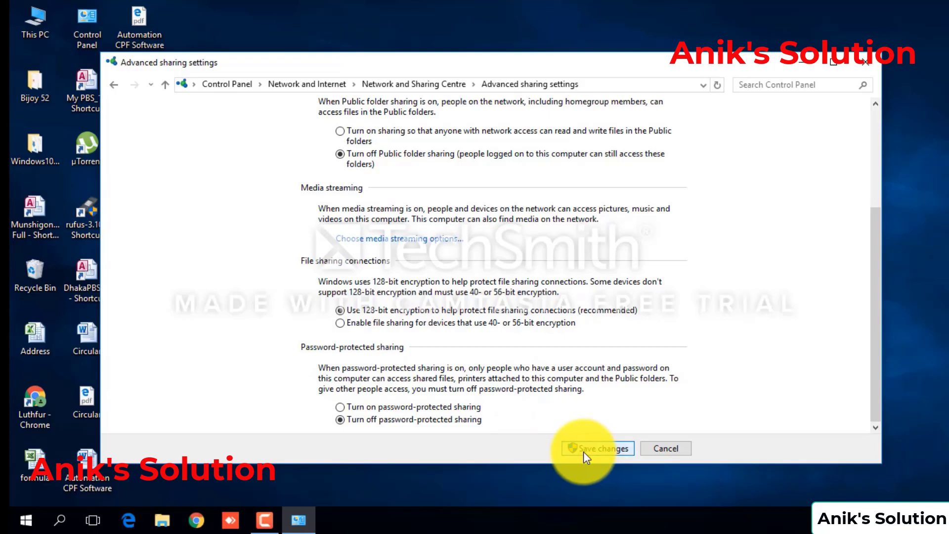
click(598, 449)
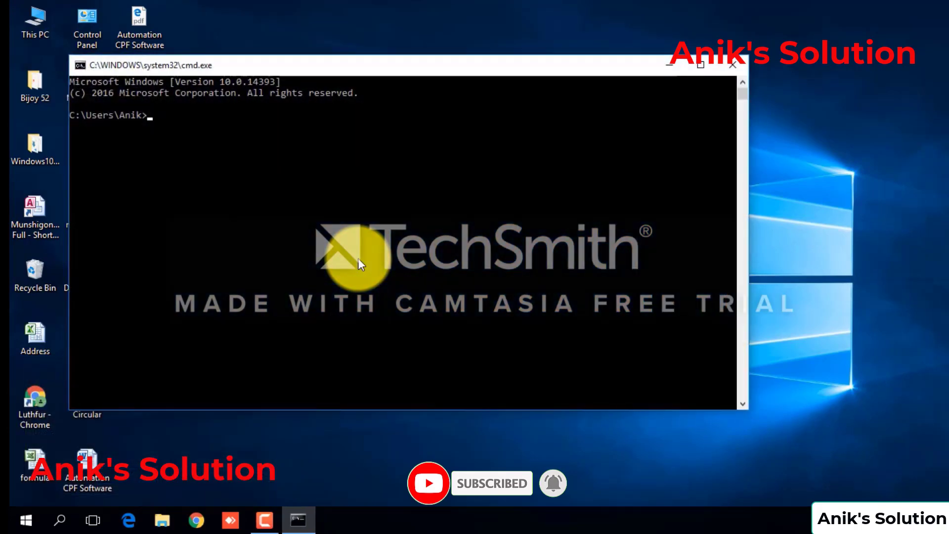
Run ipconfig and highlight this PC's Wi-Fi IPv4 address, 192.168.68.105
text(ipco)
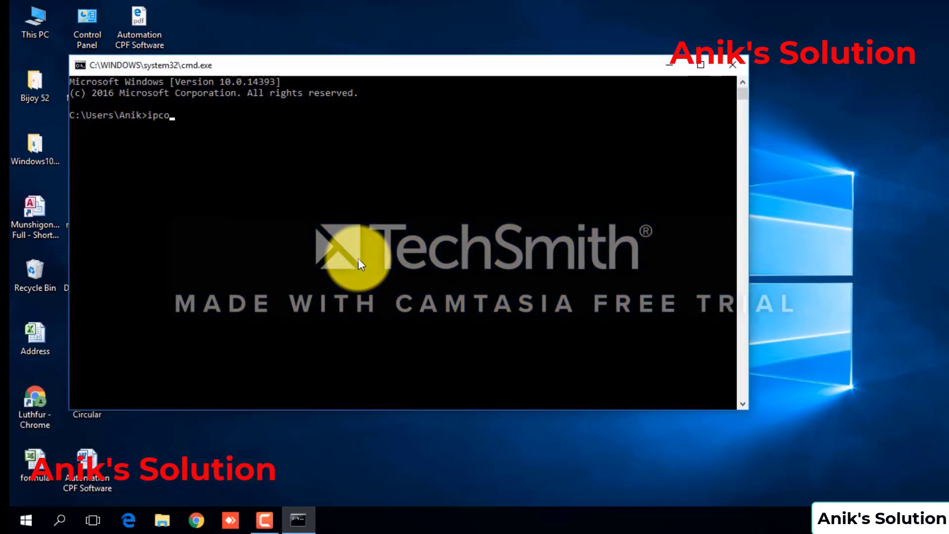
key(Enter)
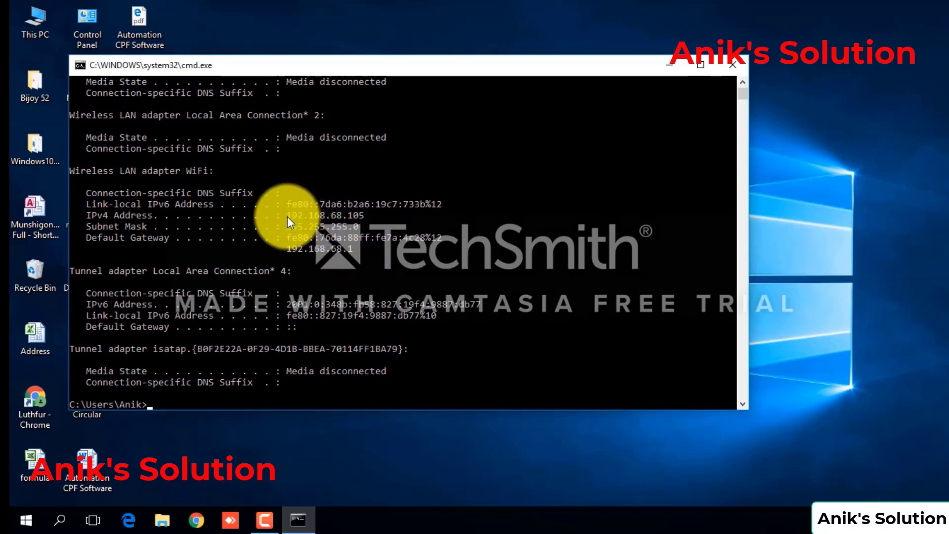
drag(287, 214, 365, 214)
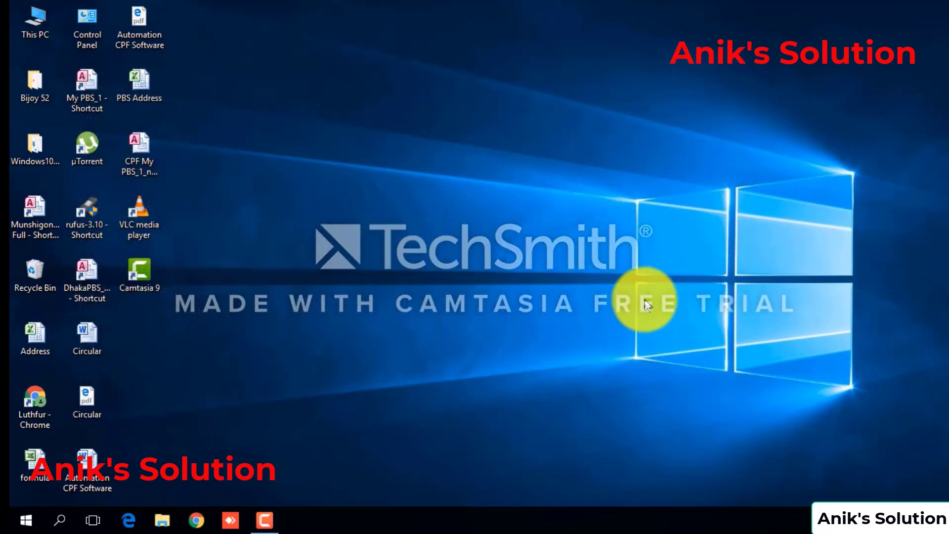
mouse_move(624, 322)
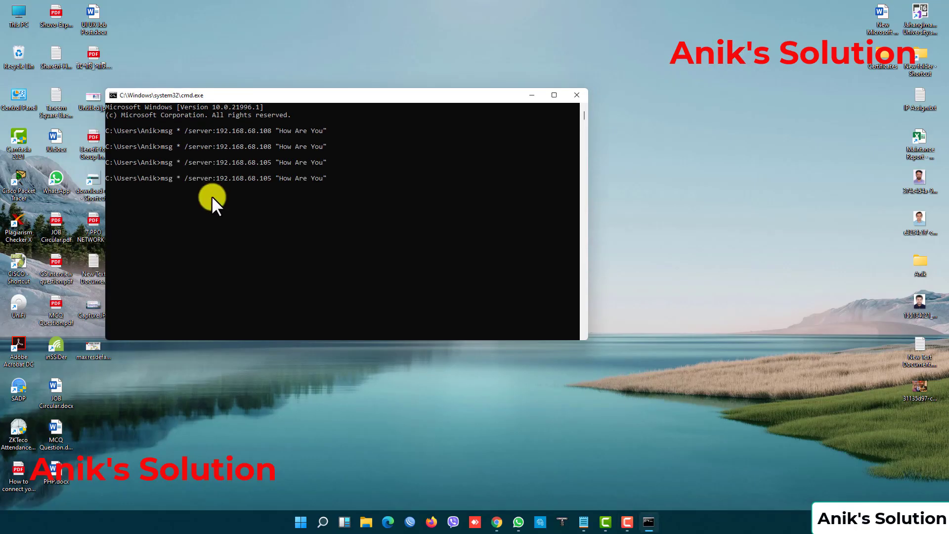
mouse_move(193, 205)
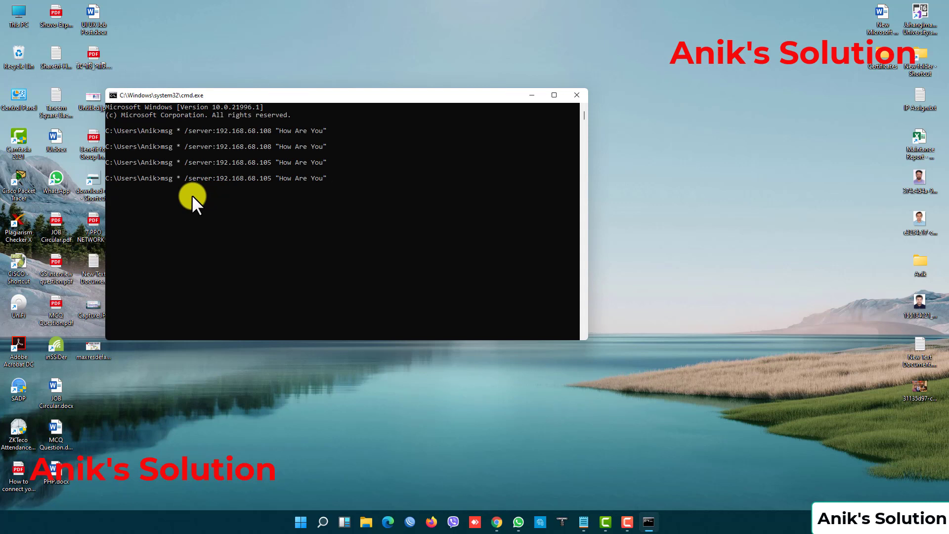
mouse_move(210, 198)
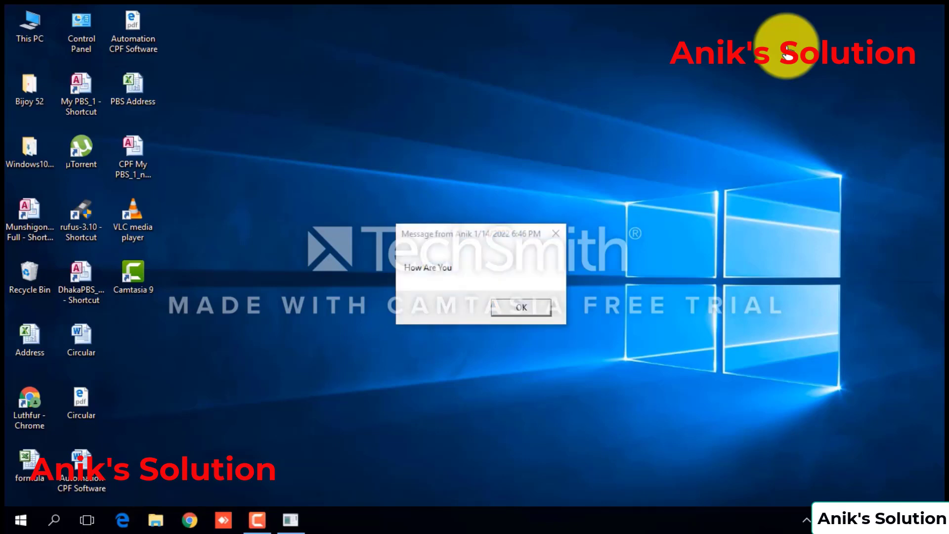
mouse_move(525, 281)
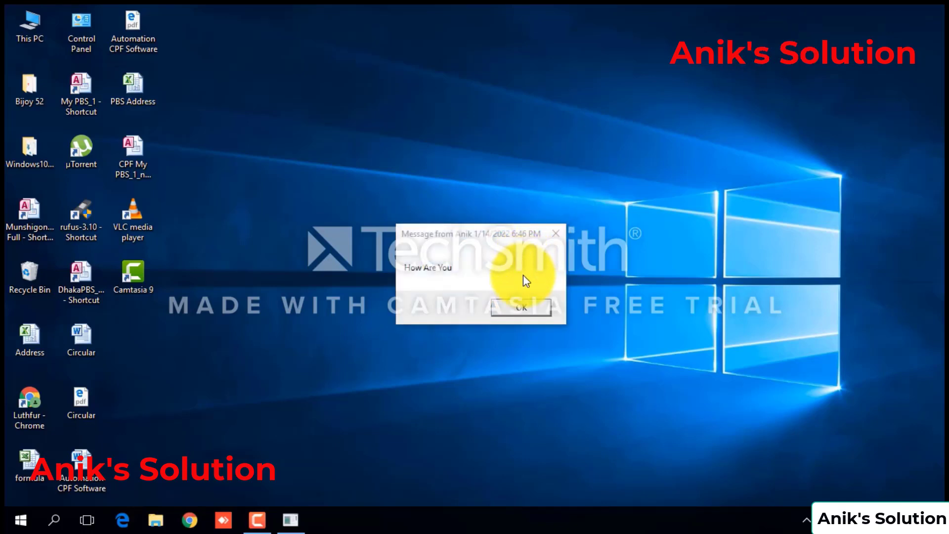
mouse_move(382, 269)
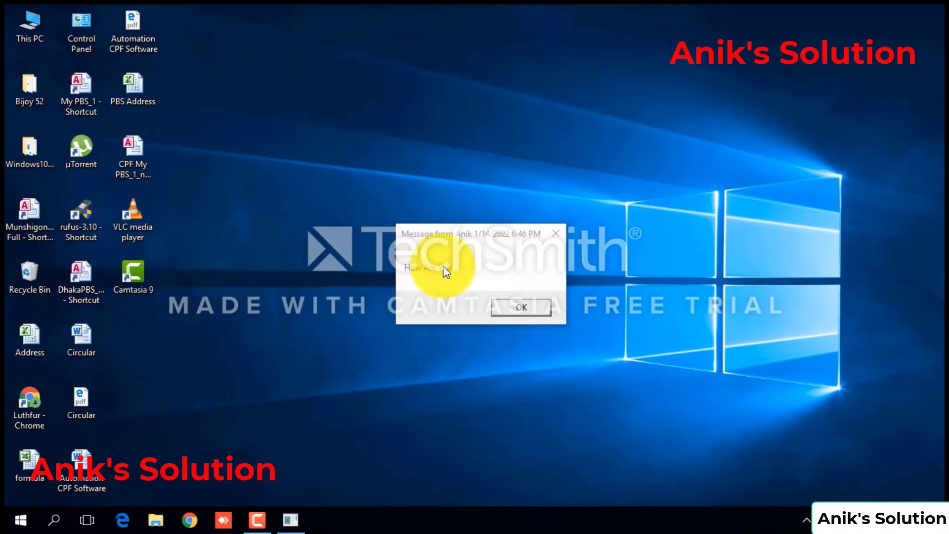
Acknowledge the received 'How Are You' popup with OK
click(523, 307)
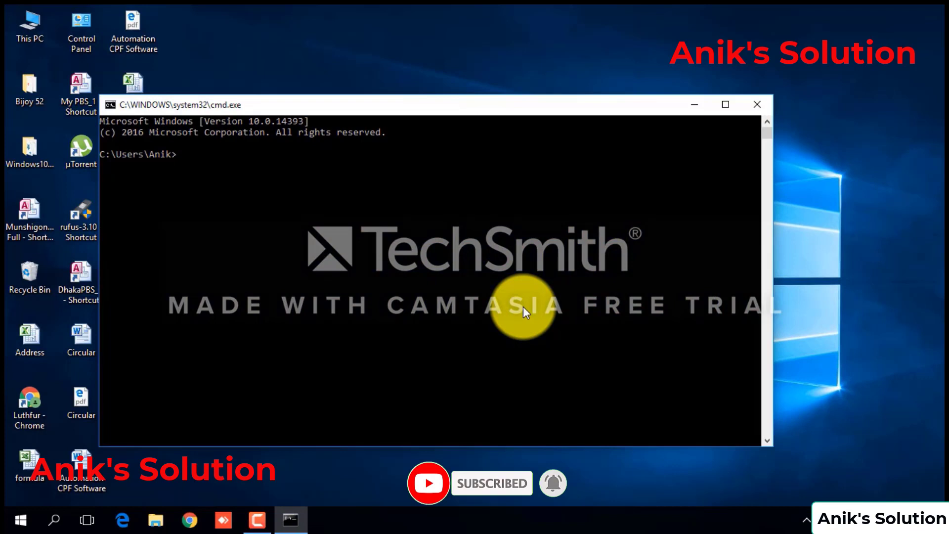
Compose the reply msg * /server:192.168.68.108 "I am Fine" at the prompt
text(msg)
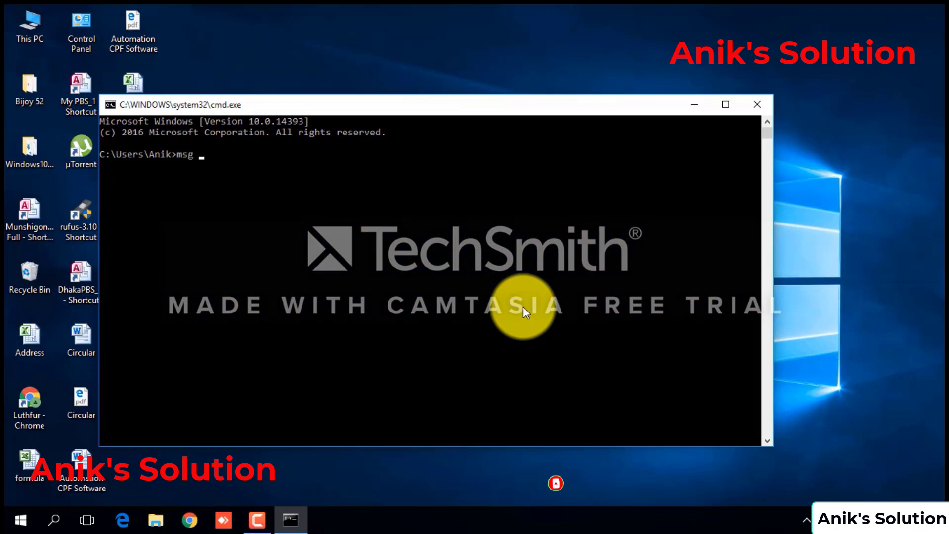
text(*)
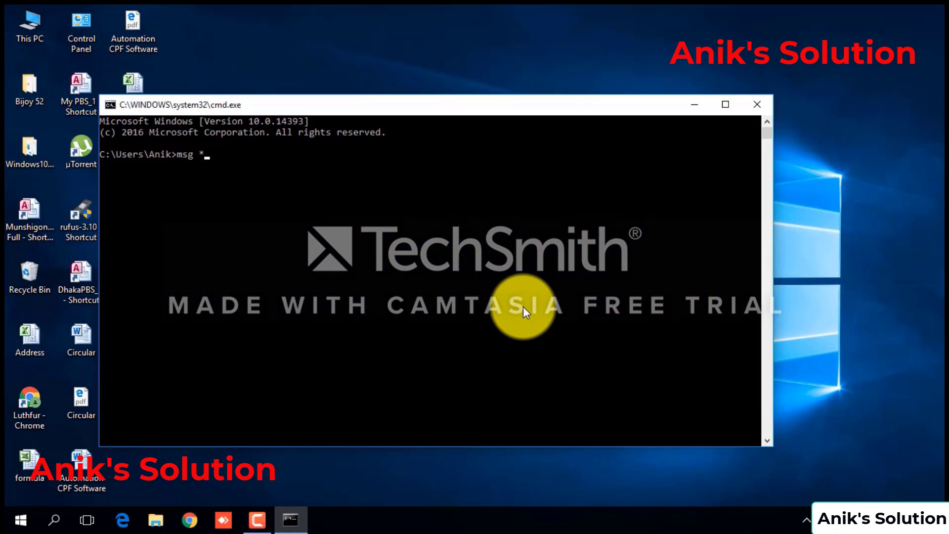
text(/s)
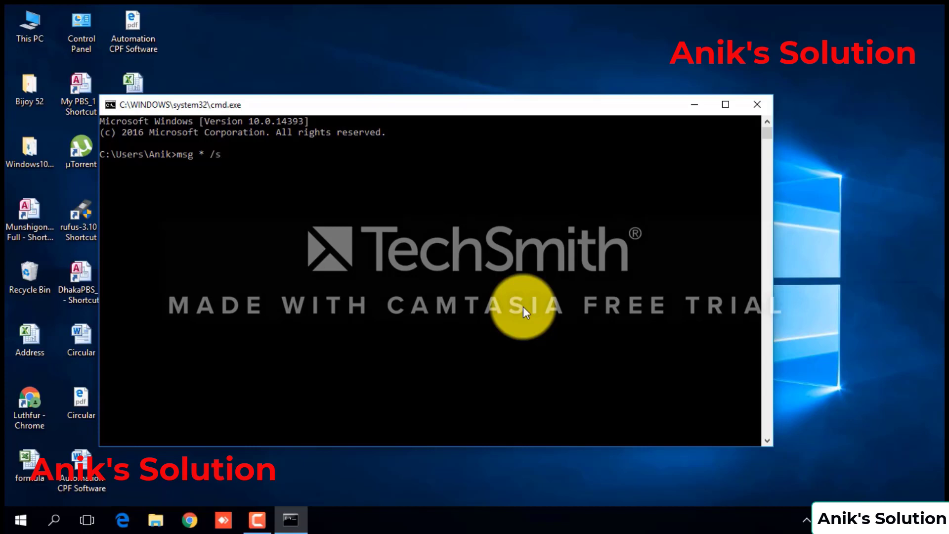
text(erver)
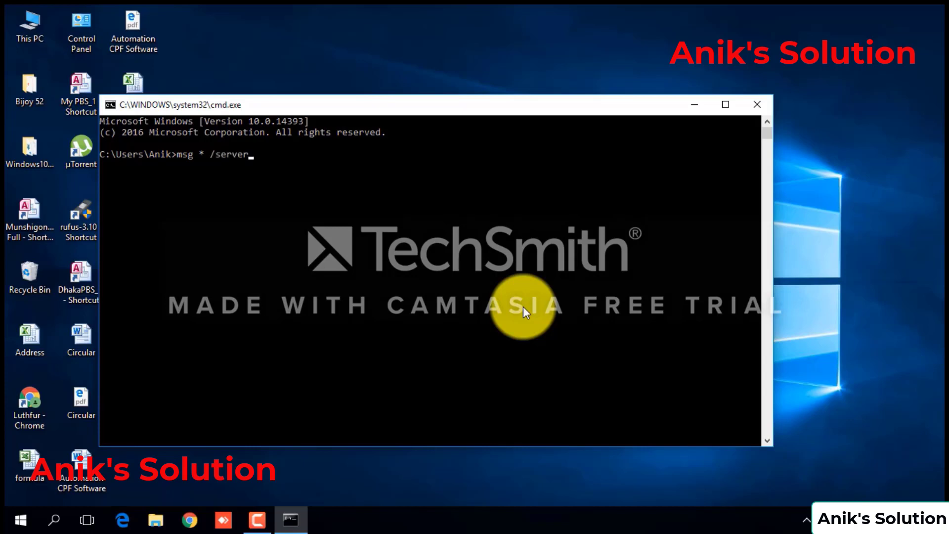
text(:192.1)
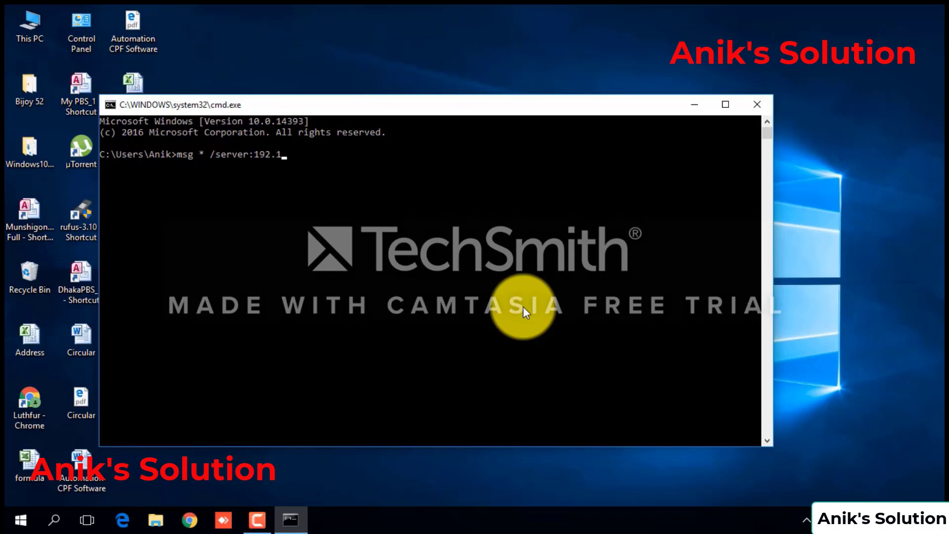
text(68.)
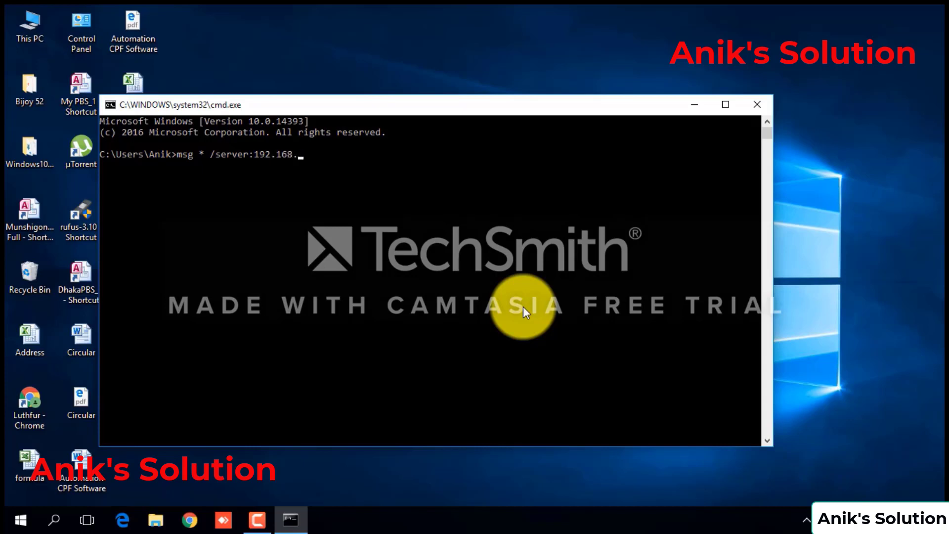
text(68)
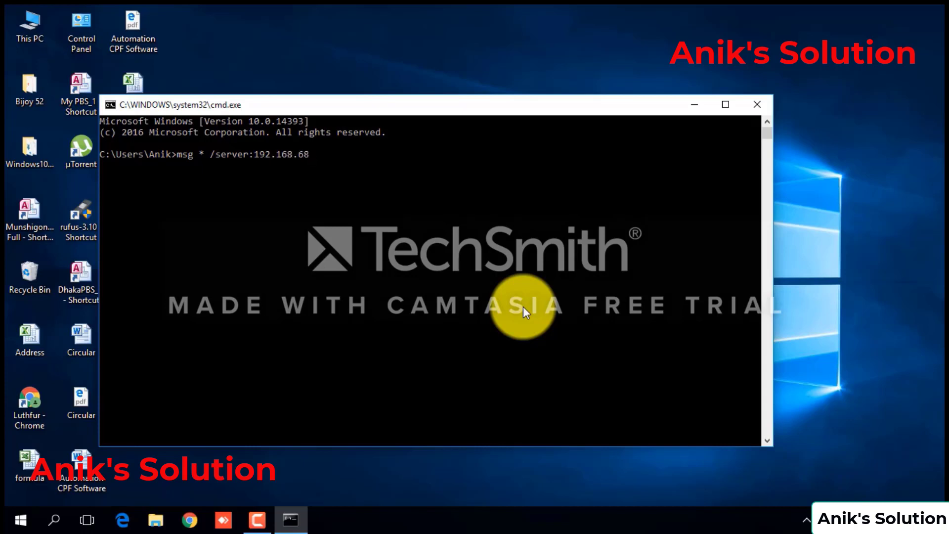
text(108)
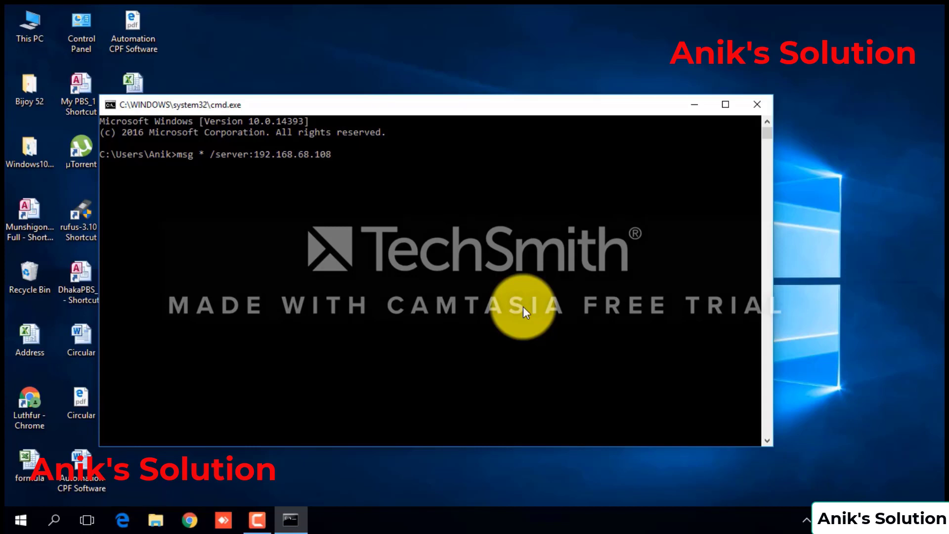
text("I)
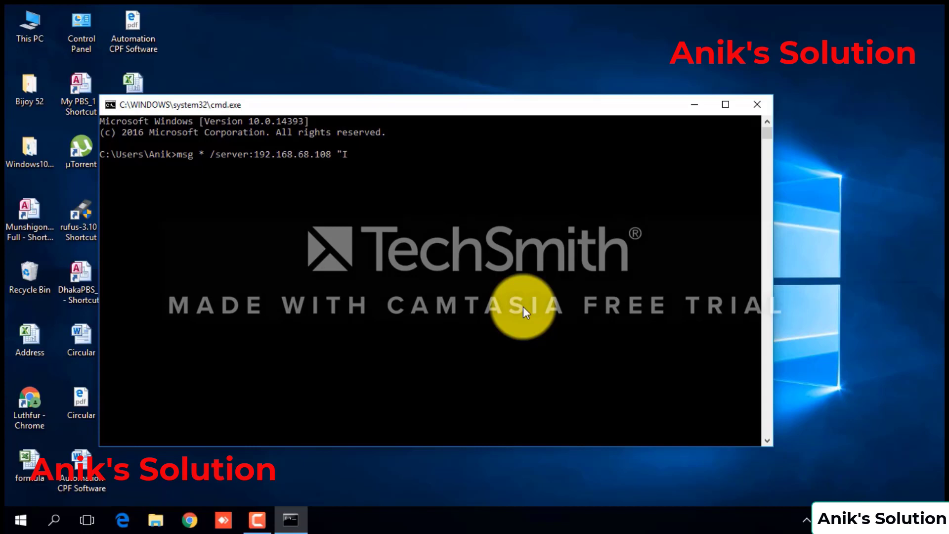
text(am Fo)
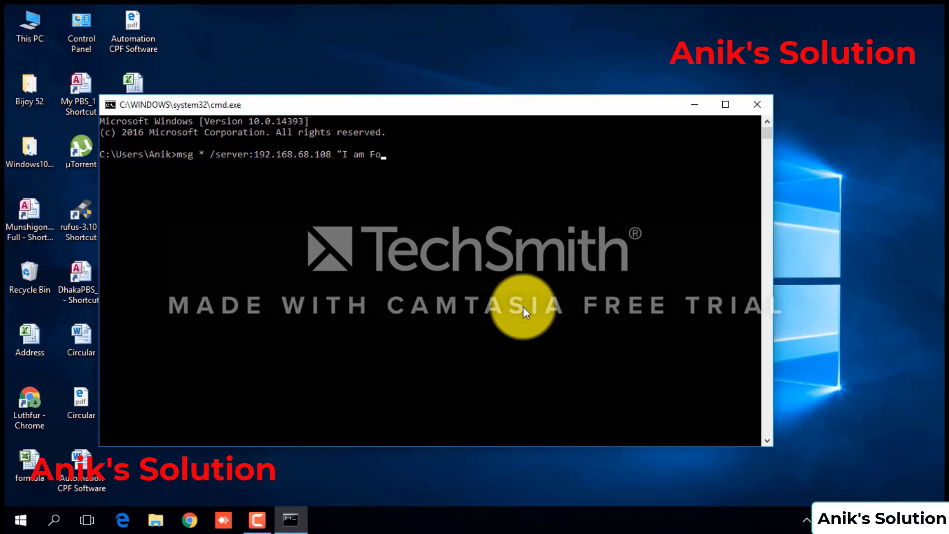
text(ine)
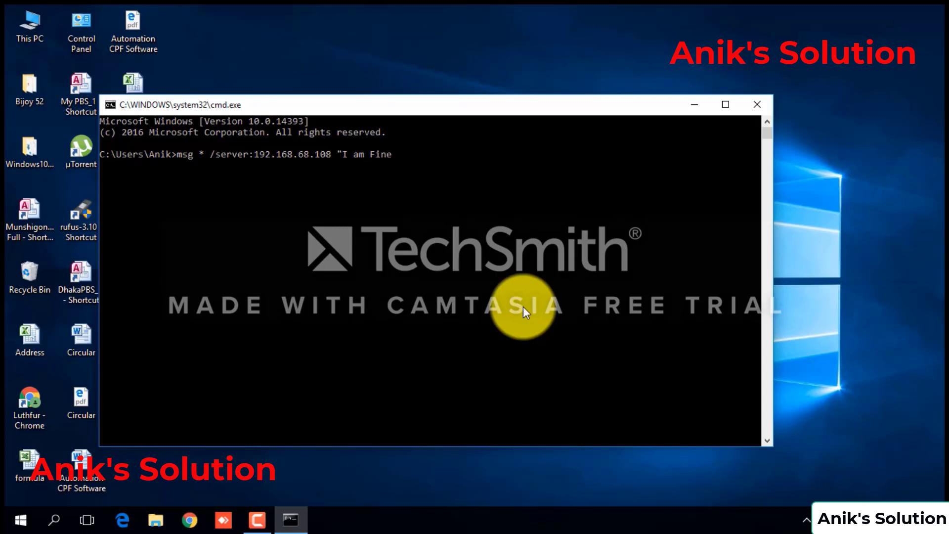
text(")
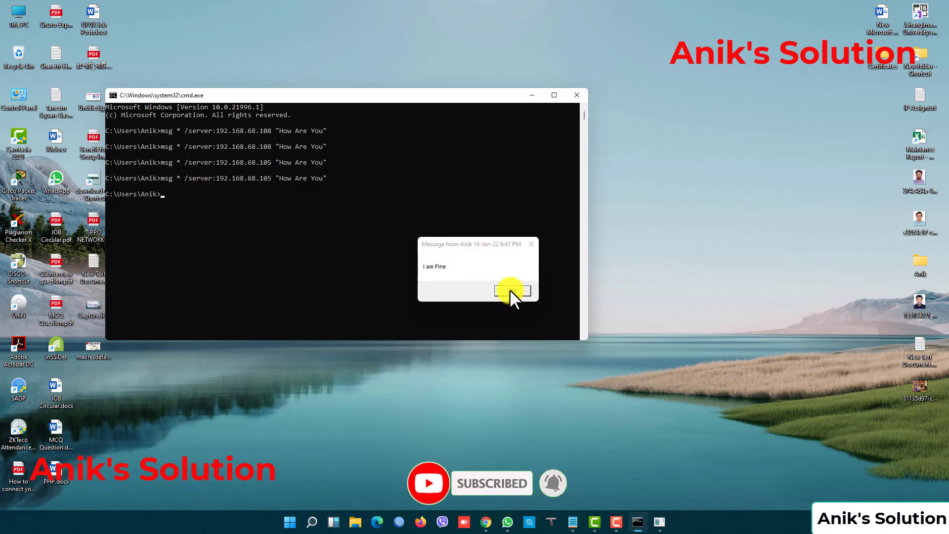
Acknowledge the received 'I am Fine' popup so it closes on the first PC
click(512, 291)
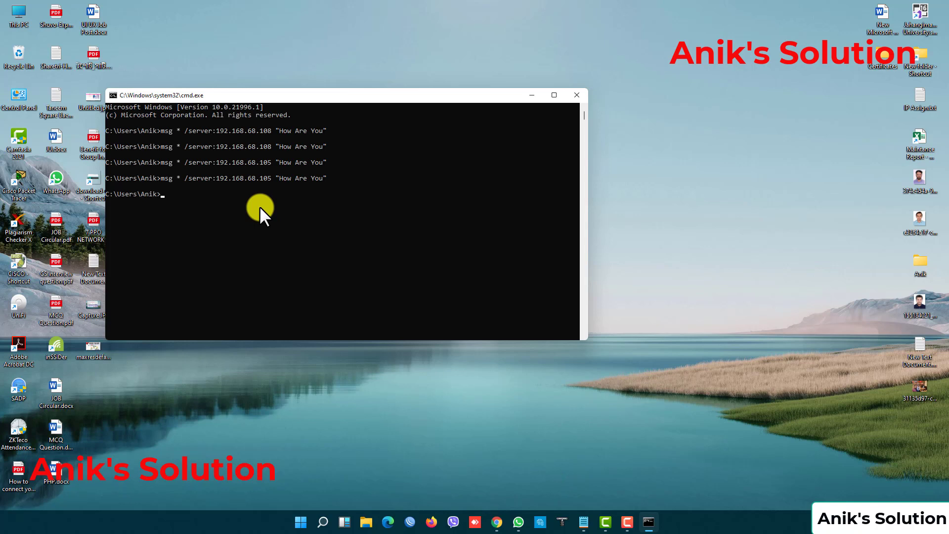
mouse_move(260, 204)
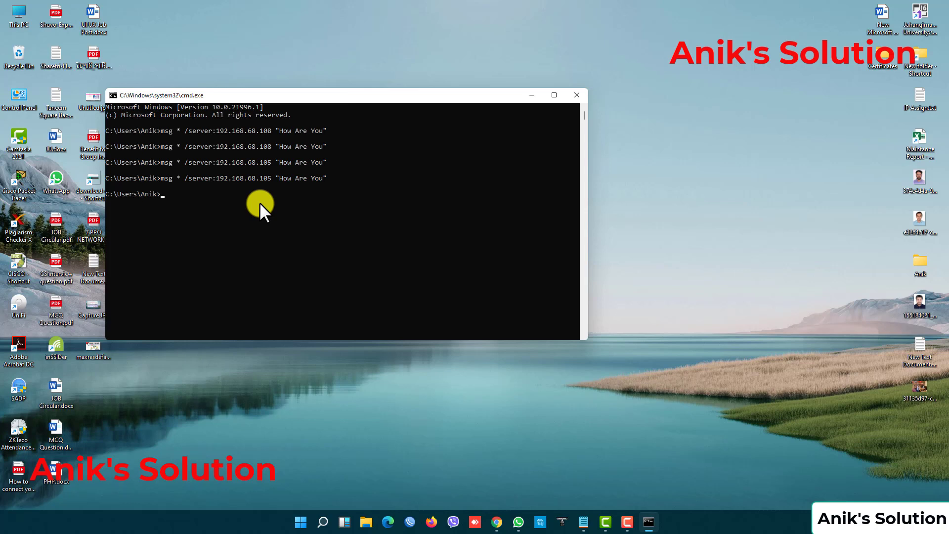